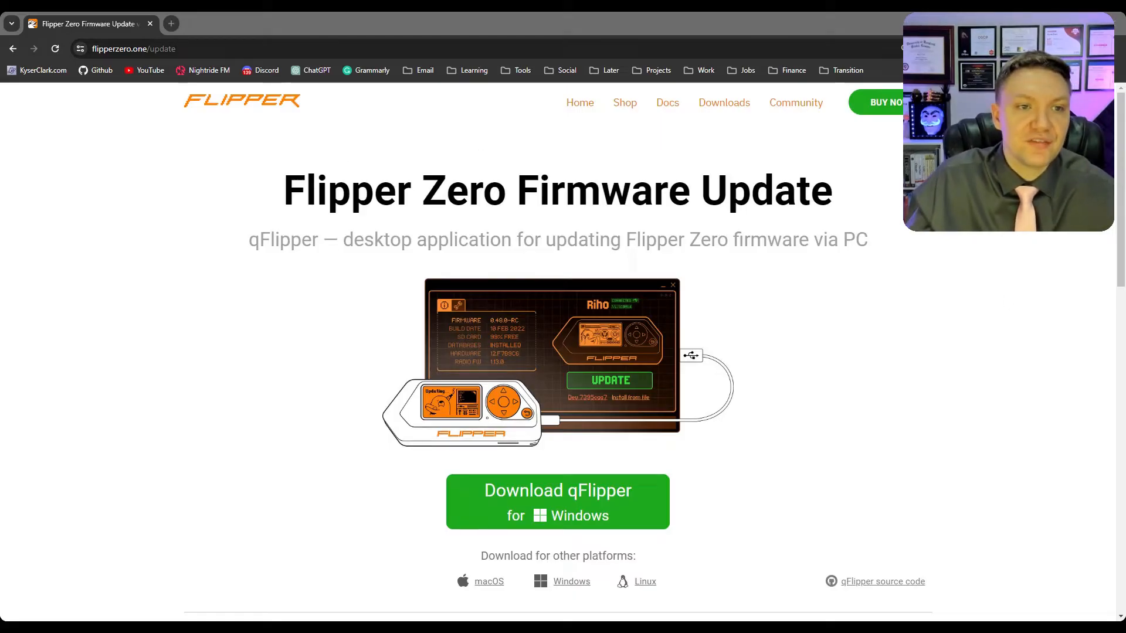
# Launch qFlipper, mirror the Flipper's live screen, then return to the UNLSHD-067 device overview.
pyautogui.click(133, 48)
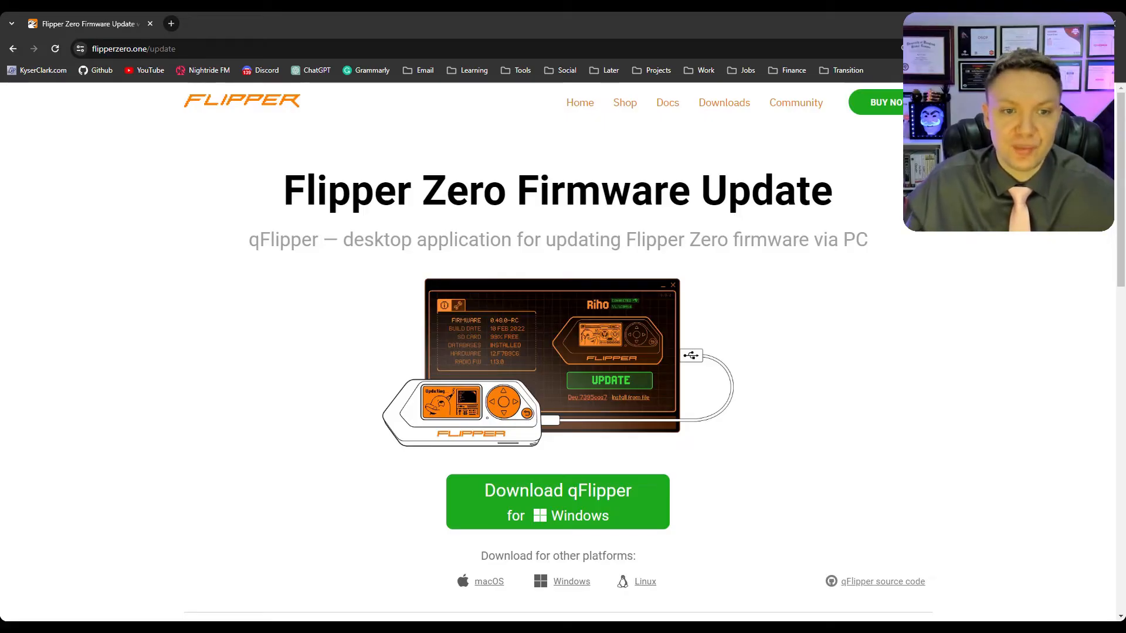
pyautogui.doubleClick(284, 239)
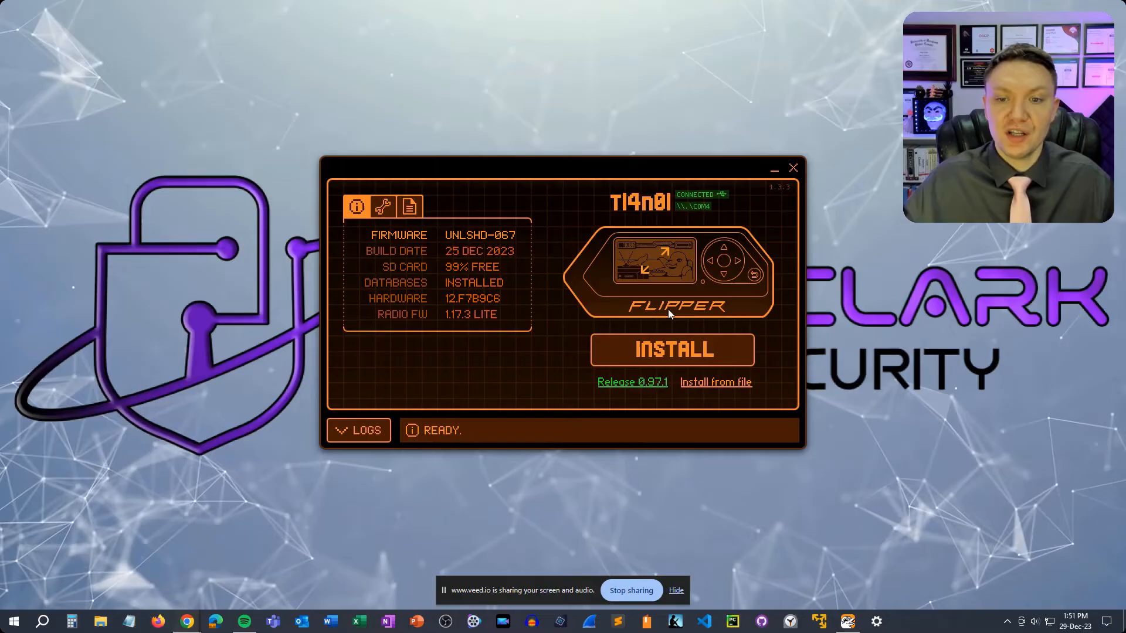
pyautogui.click(661, 272)
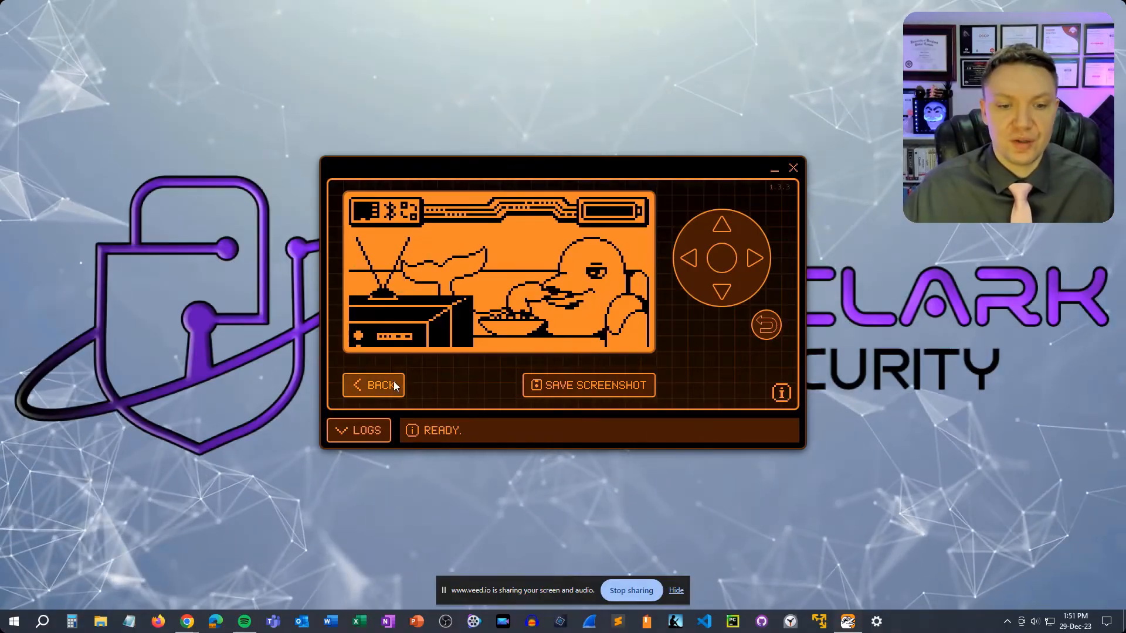
pyautogui.click(373, 384)
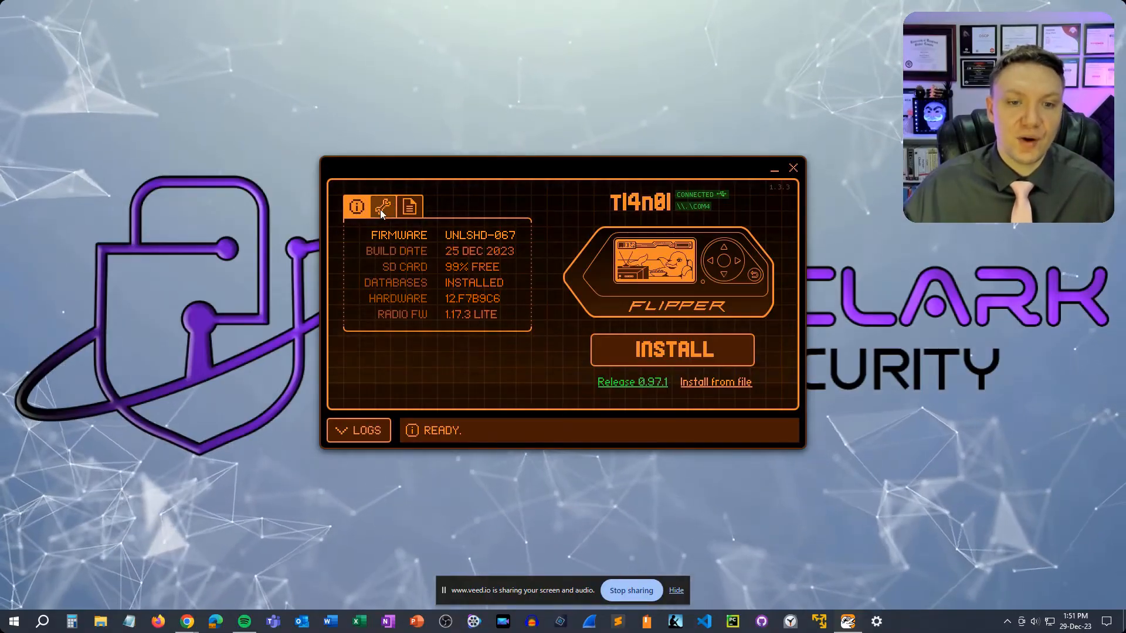
# Set the firmware update channel to Release in device settings.
pyautogui.click(382, 207)
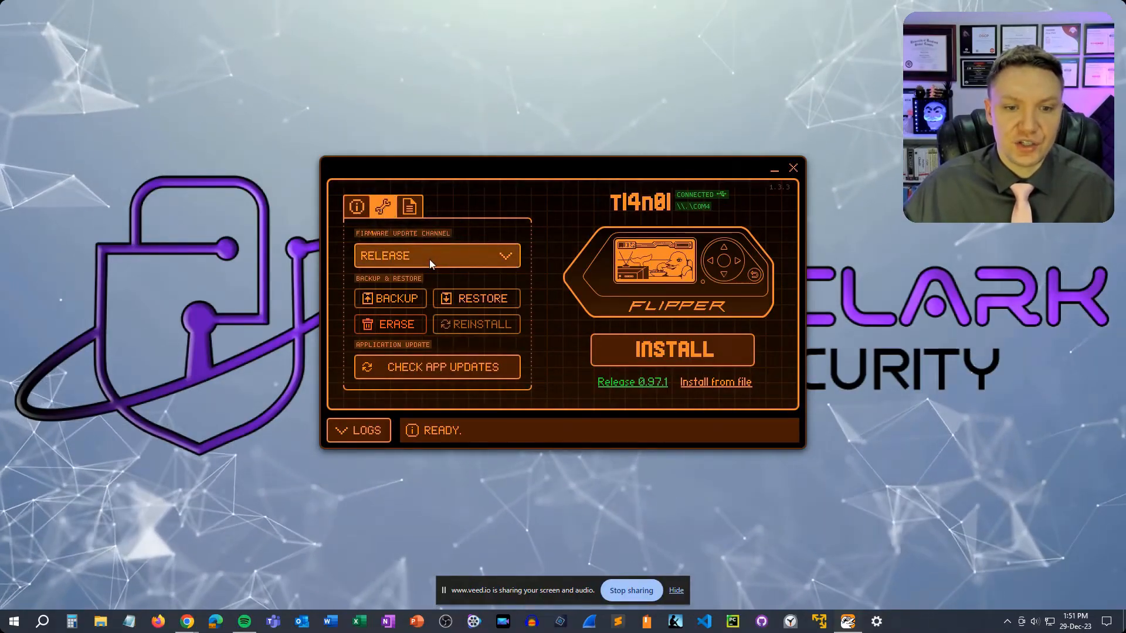
pyautogui.click(436, 256)
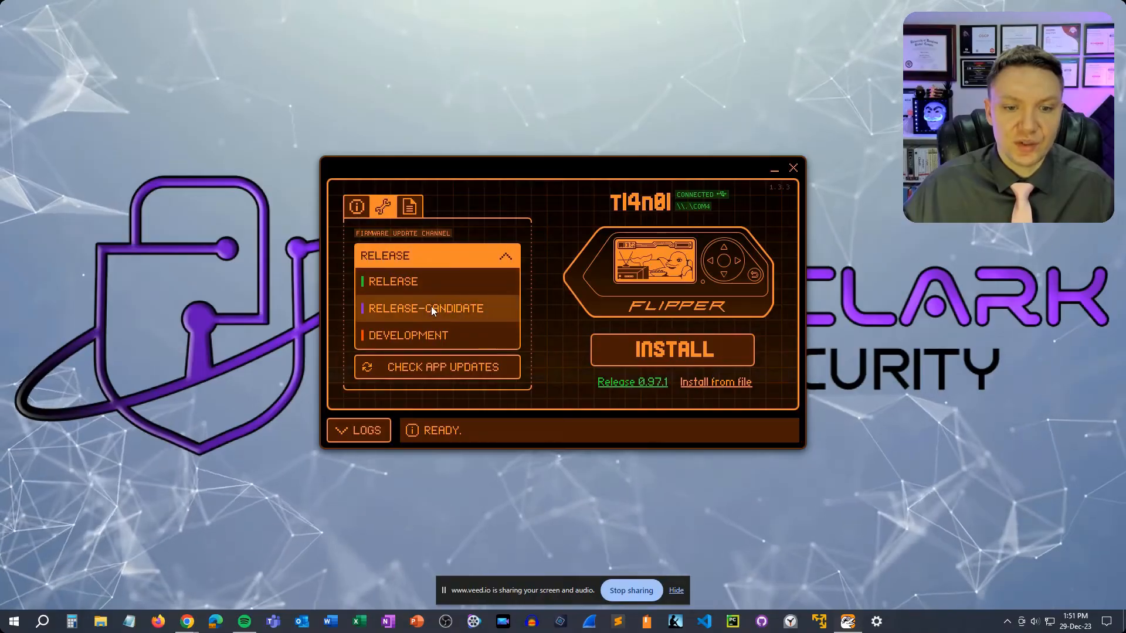
pyautogui.moveTo(392, 281)
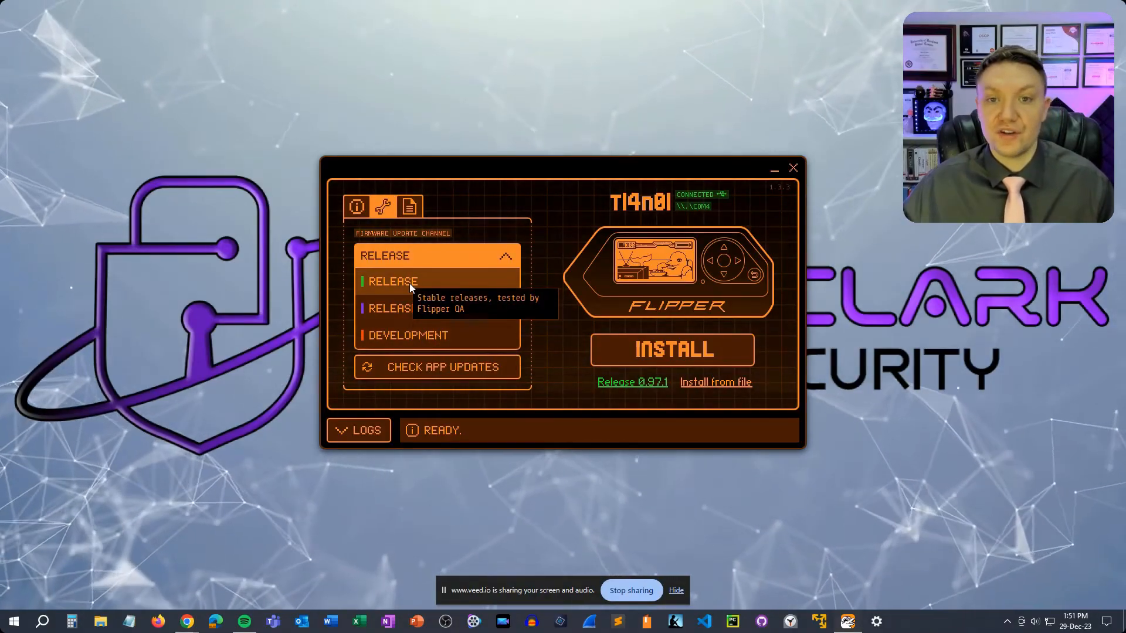
pyautogui.click(393, 281)
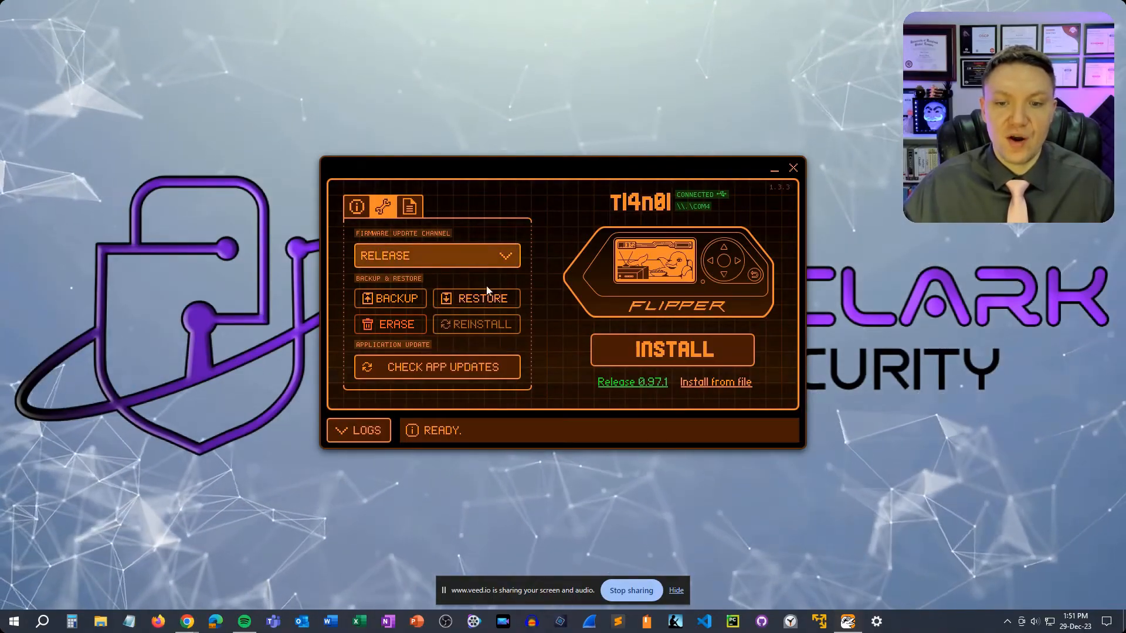
# Install and confirm the 0.97.1 release firmware update, then close qFlipper.
pyautogui.click(672, 350)
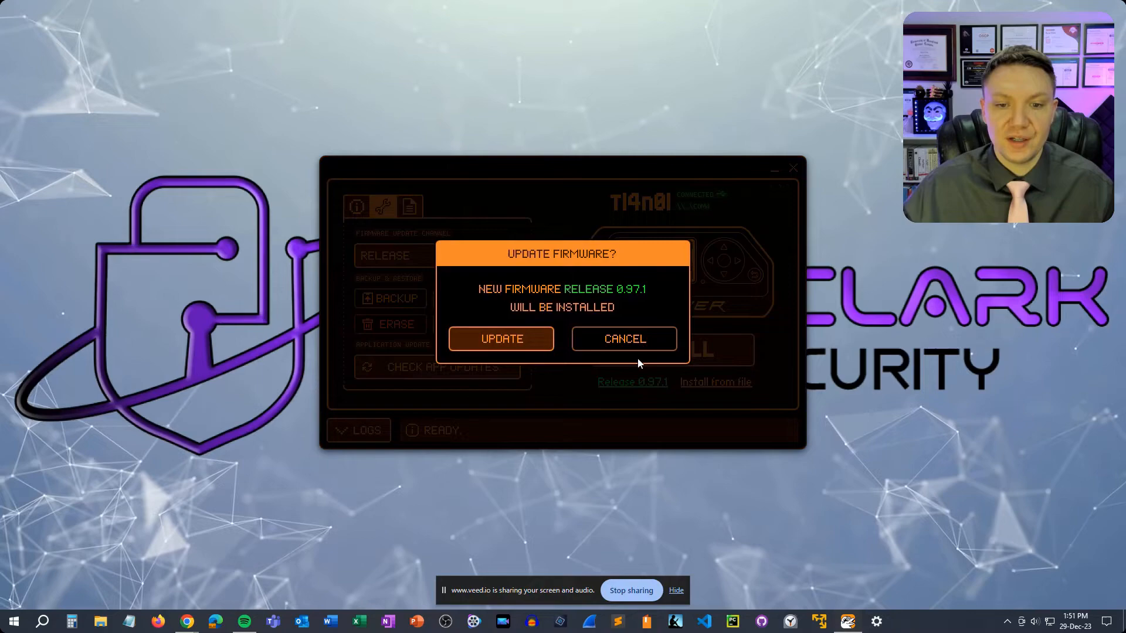
pyautogui.click(501, 338)
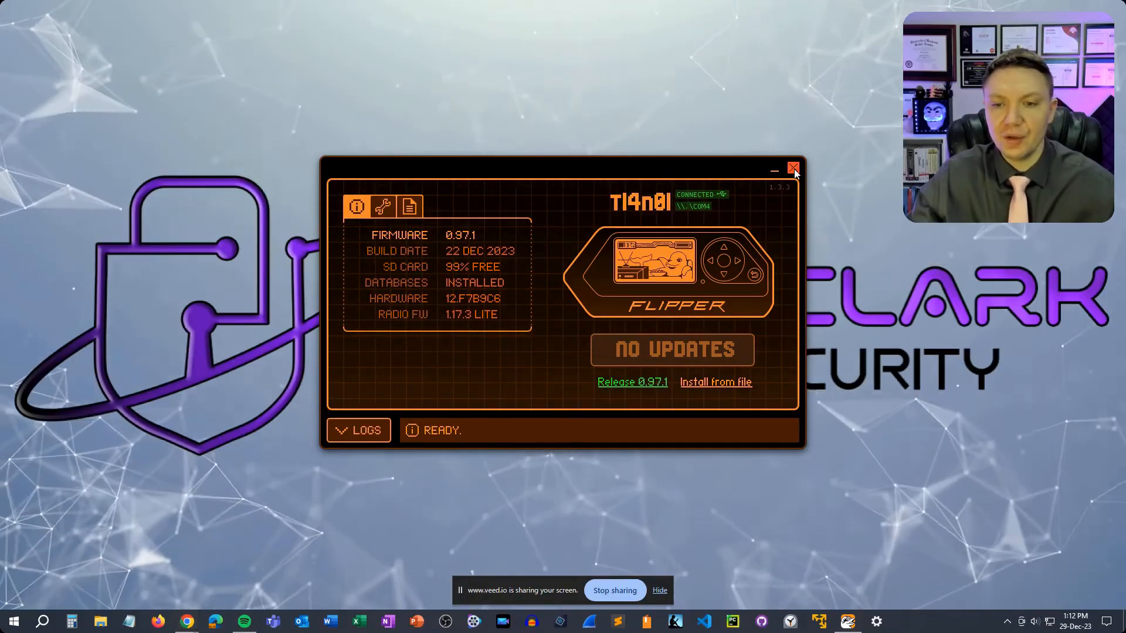
pyautogui.click(793, 170)
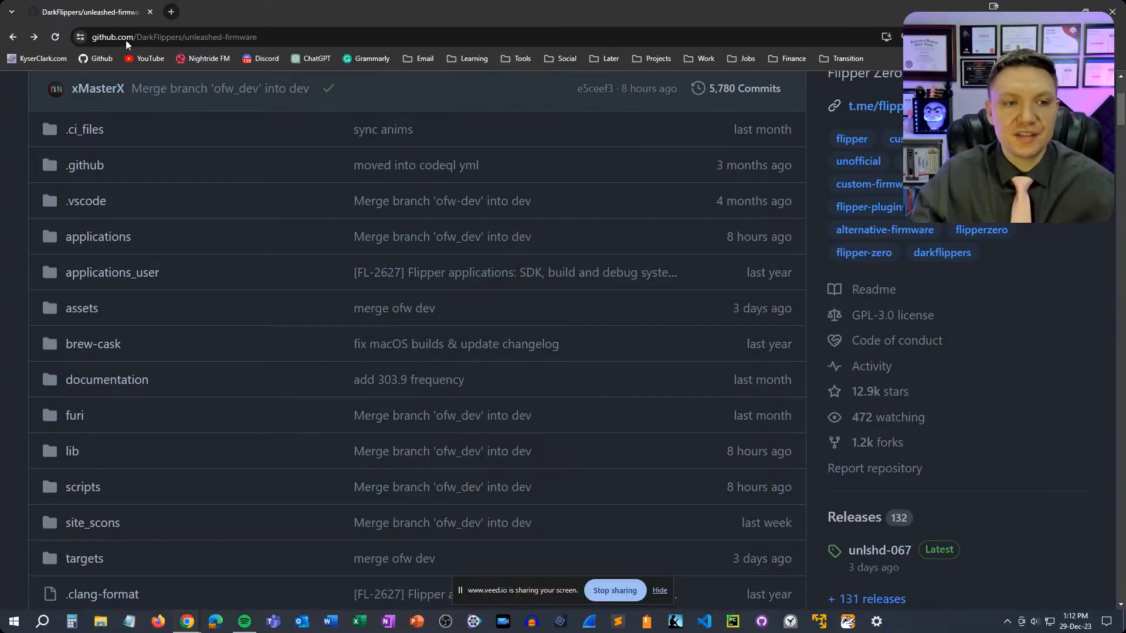
# Scroll the unleashed-firmware repository and open the unlshd-067 release.
pyautogui.scroll(3)
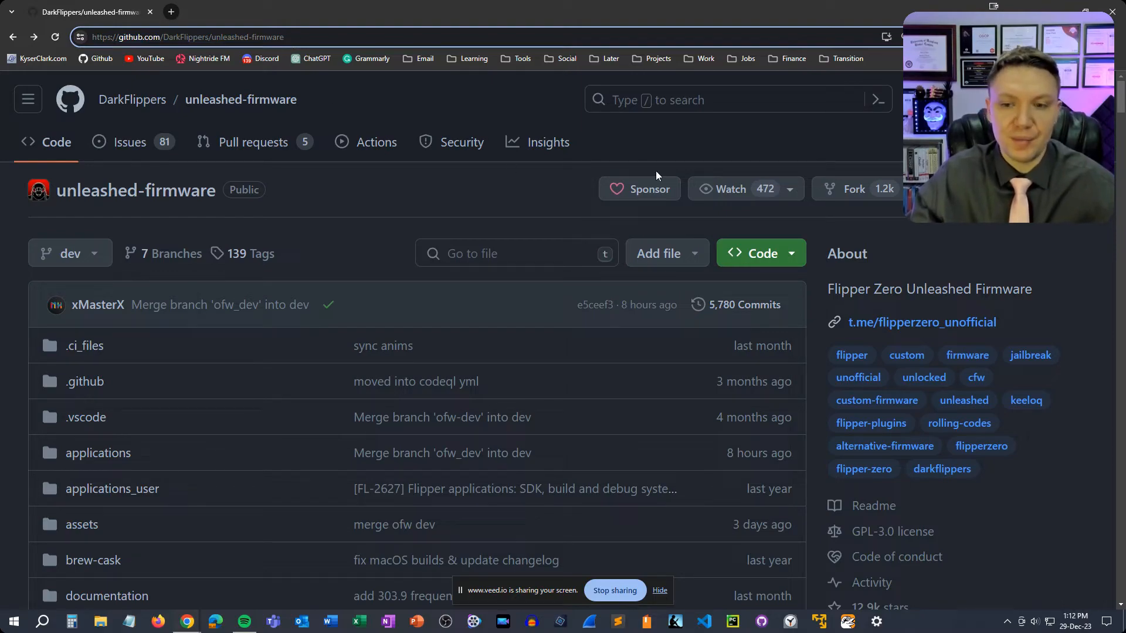
pyautogui.scroll(-3)
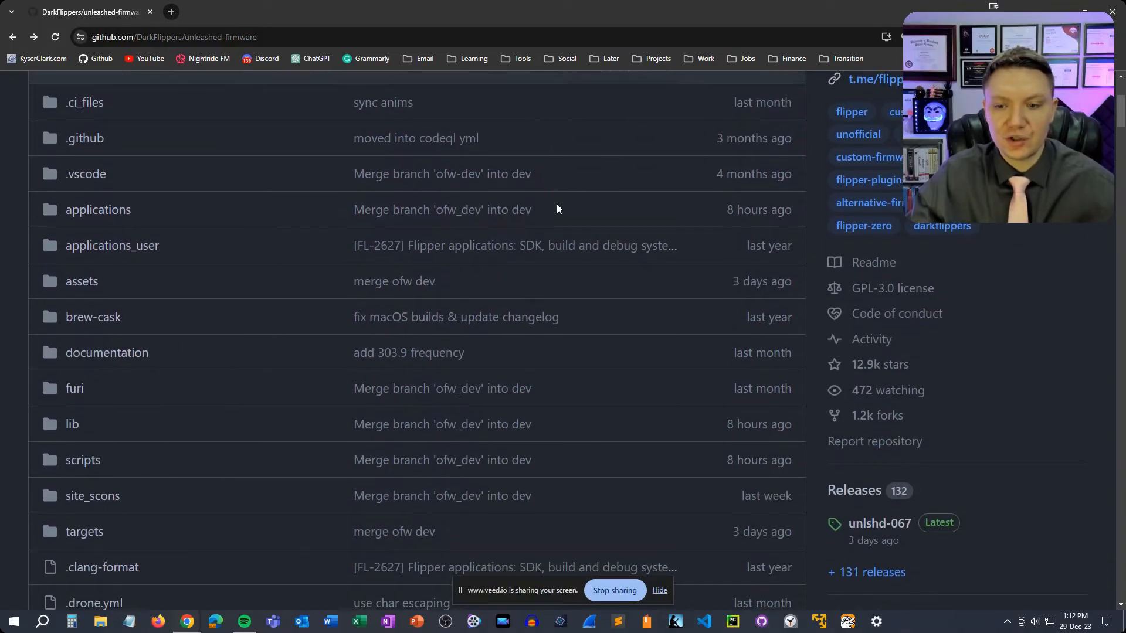
pyautogui.scroll(-3)
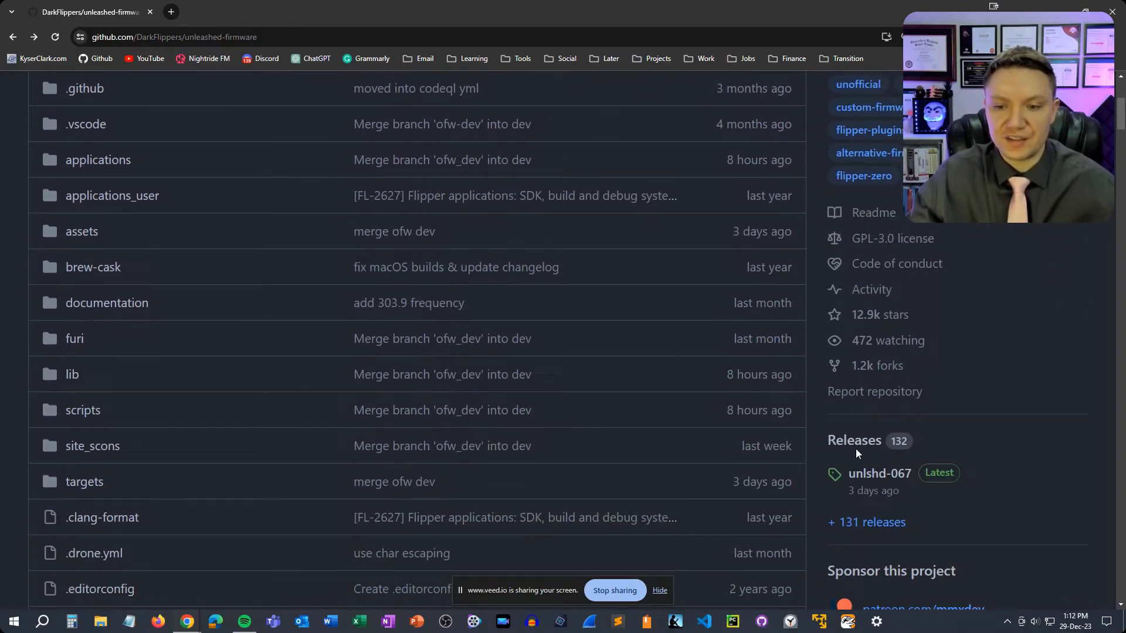
pyautogui.moveTo(879, 474)
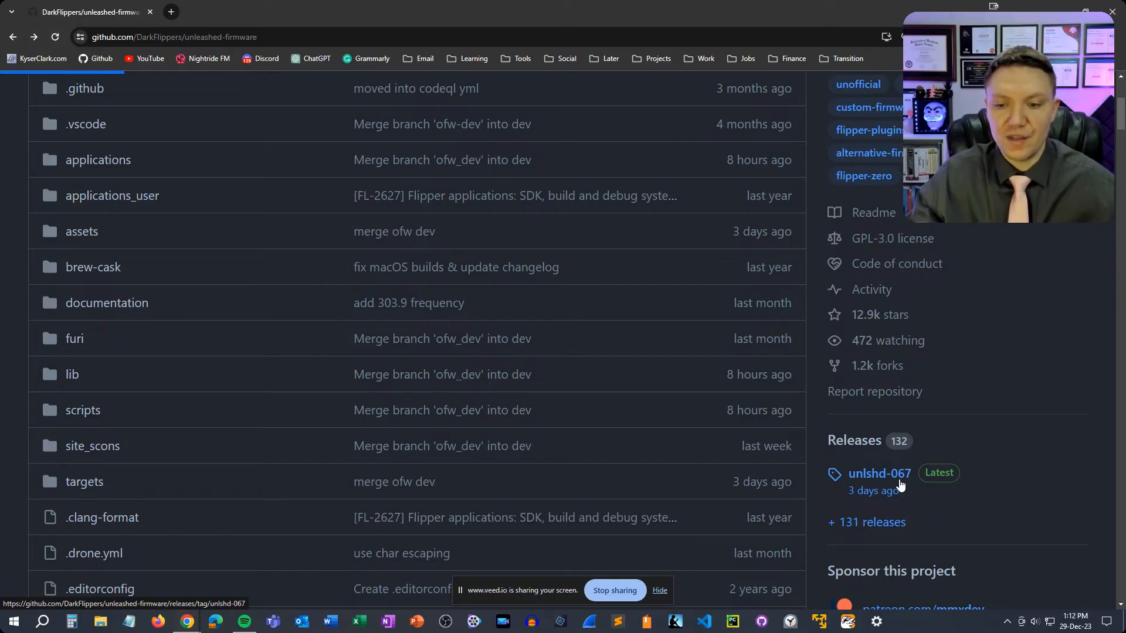
pyautogui.click(879, 473)
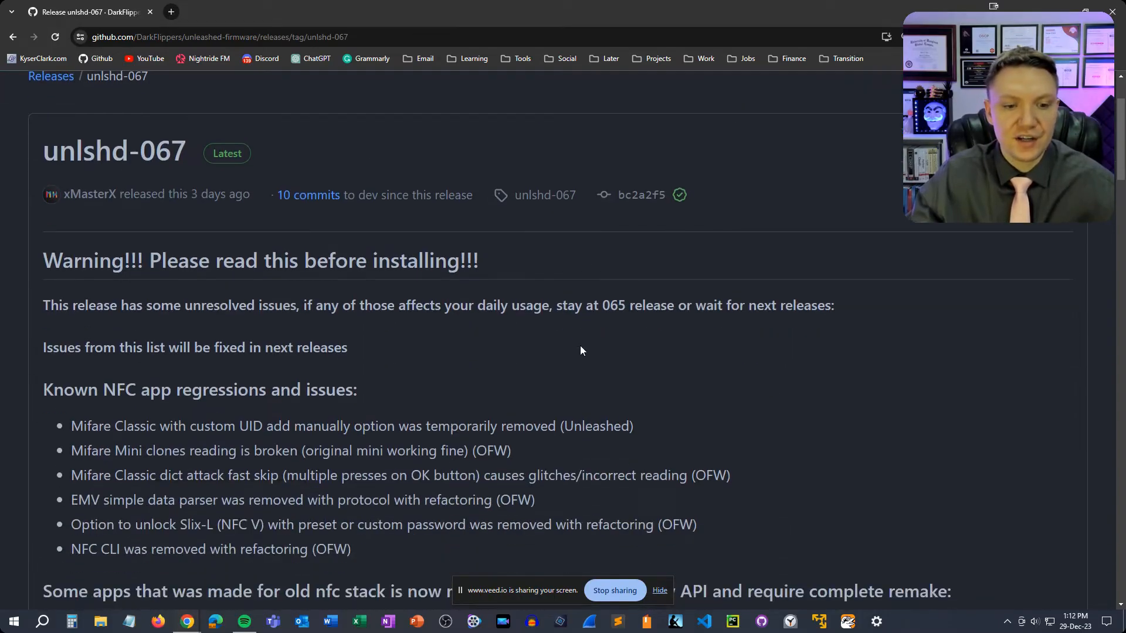
# Scroll down the unlshd-067 release page to the Install via Web Updater section.
pyautogui.scroll(-3)
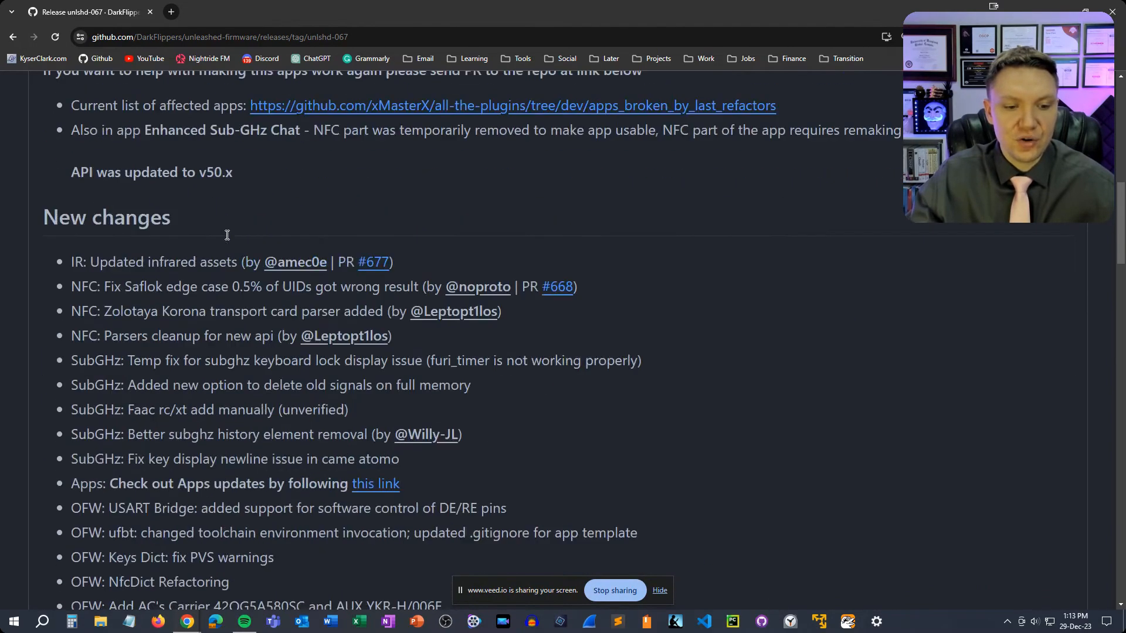
pyautogui.scroll(-3)
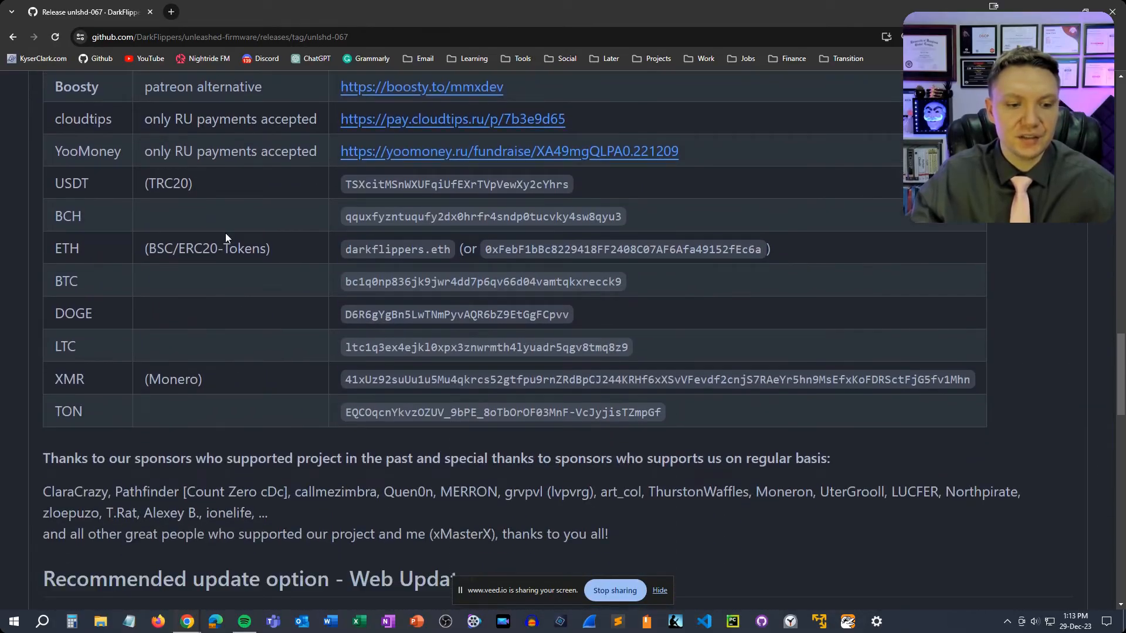
pyautogui.scroll(-3)
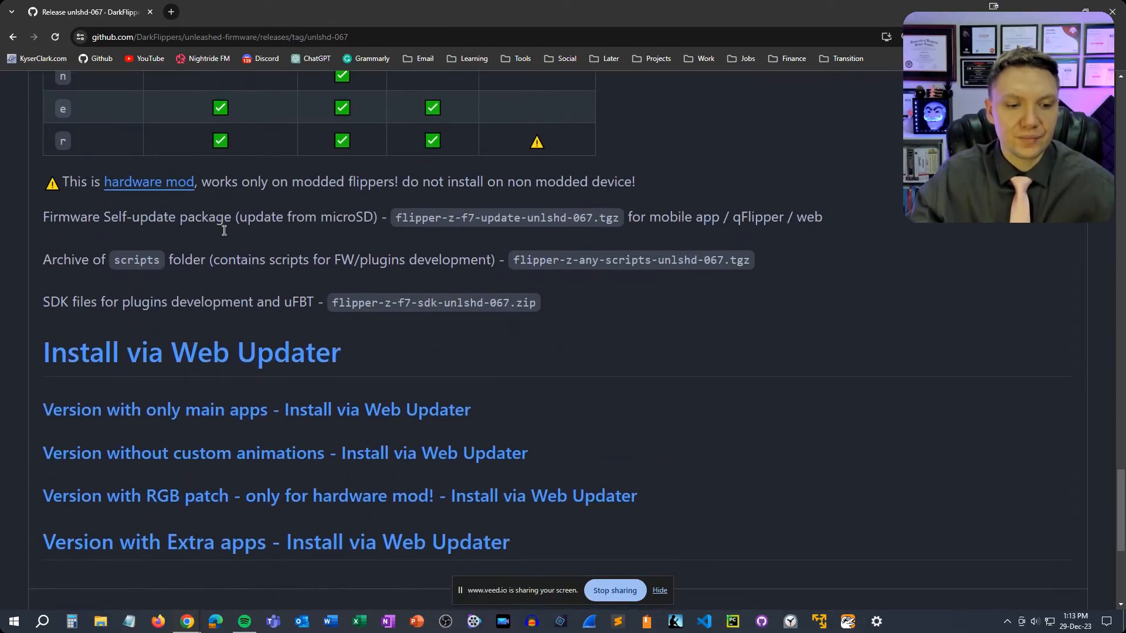
pyautogui.moveTo(192, 368)
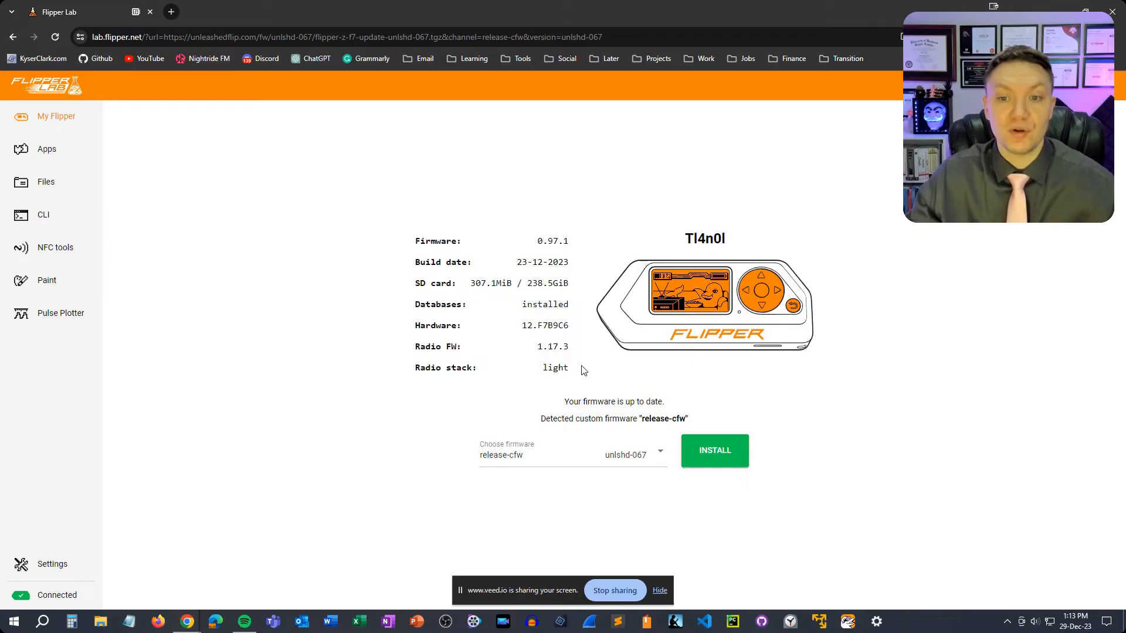
# Highlight installed firmware 0.97.1 and review channels, keeping release-cfw unlshd-067.
pyautogui.doubleClick(436, 241)
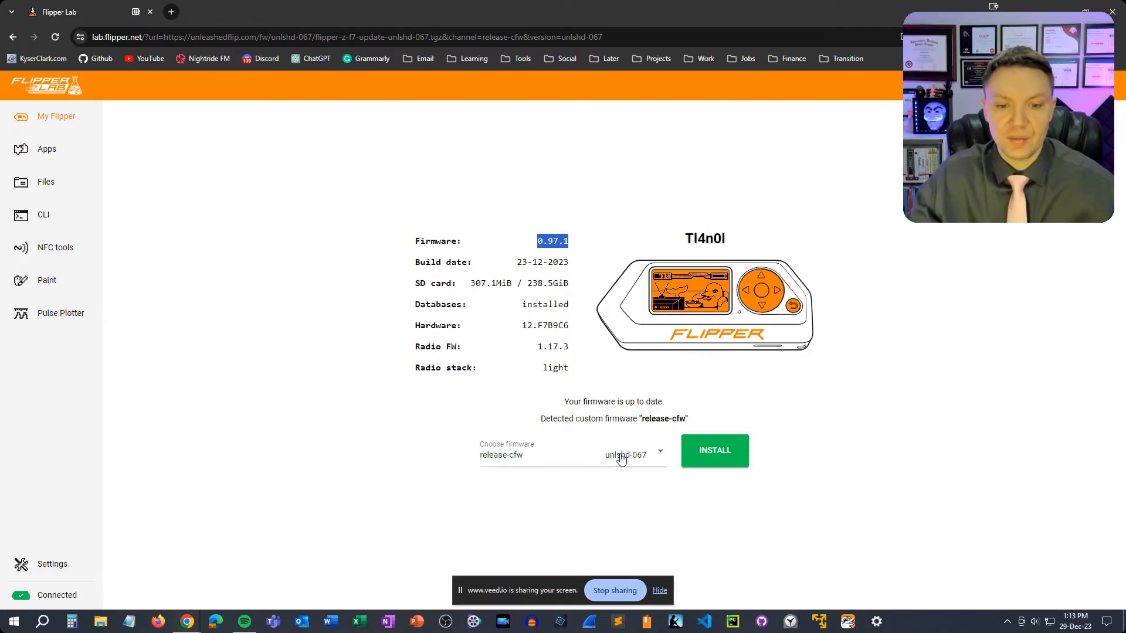
pyautogui.click(571, 454)
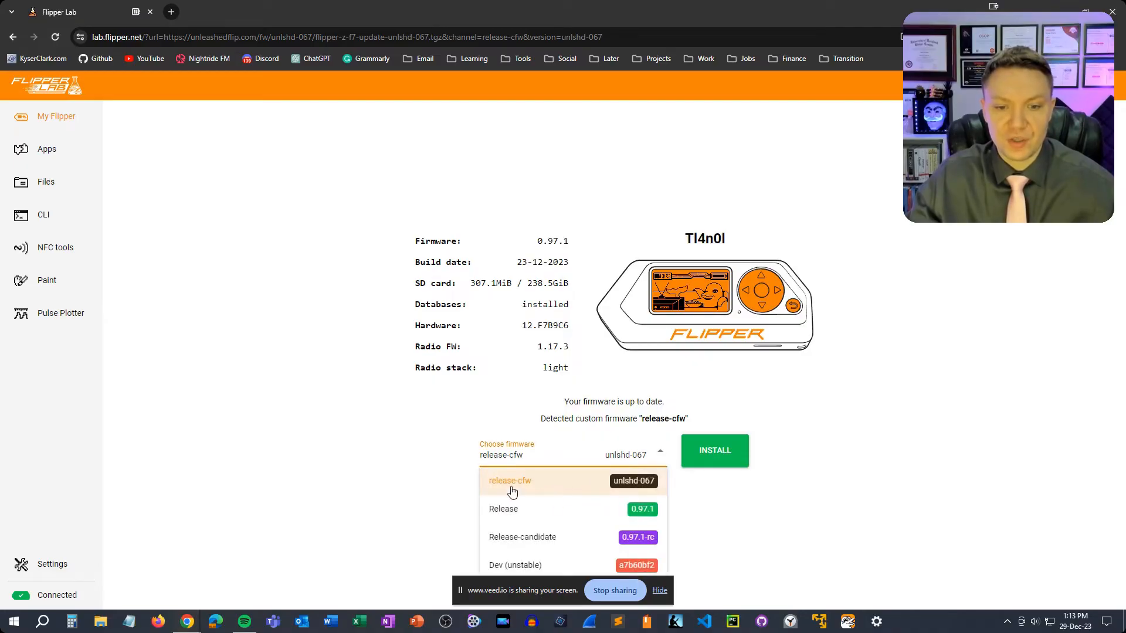
pyautogui.moveTo(528, 518)
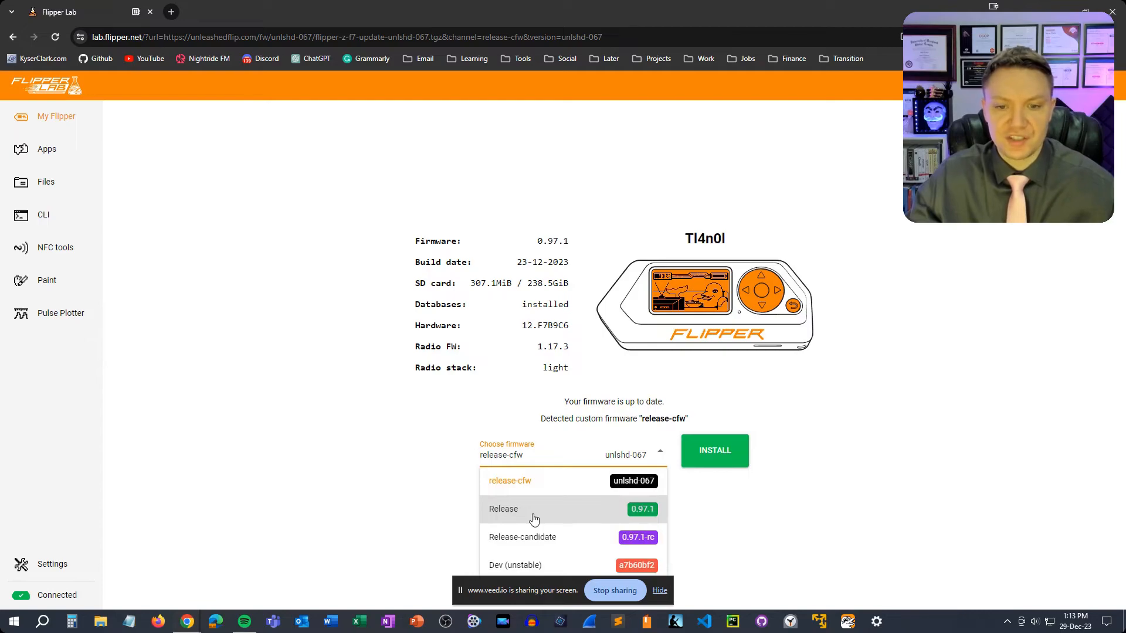
pyautogui.moveTo(550, 541)
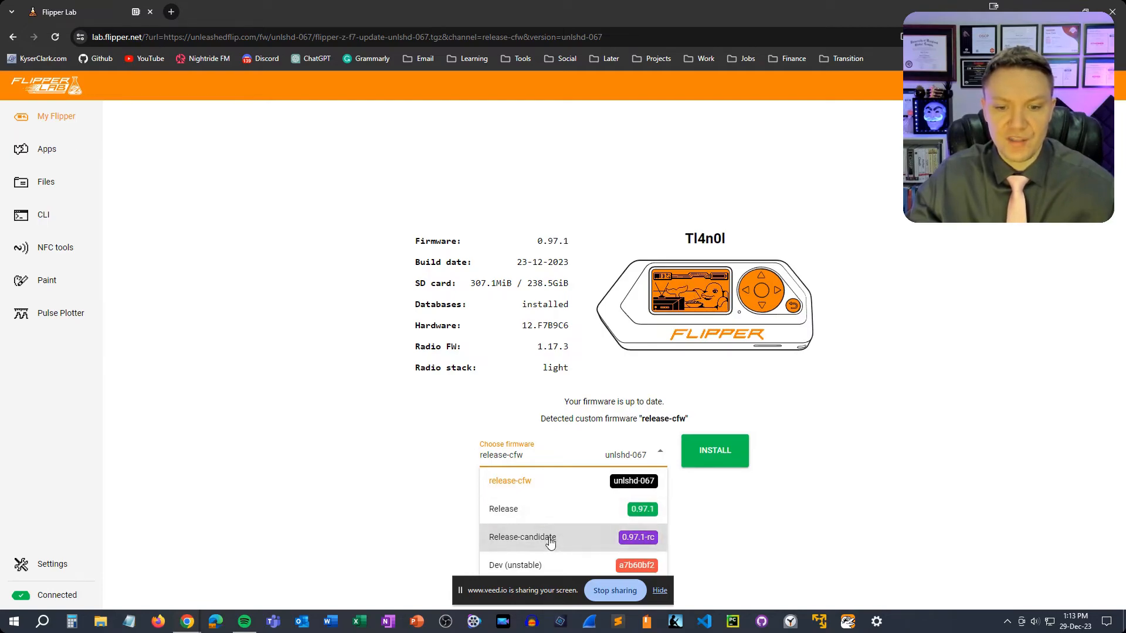
pyautogui.moveTo(550, 567)
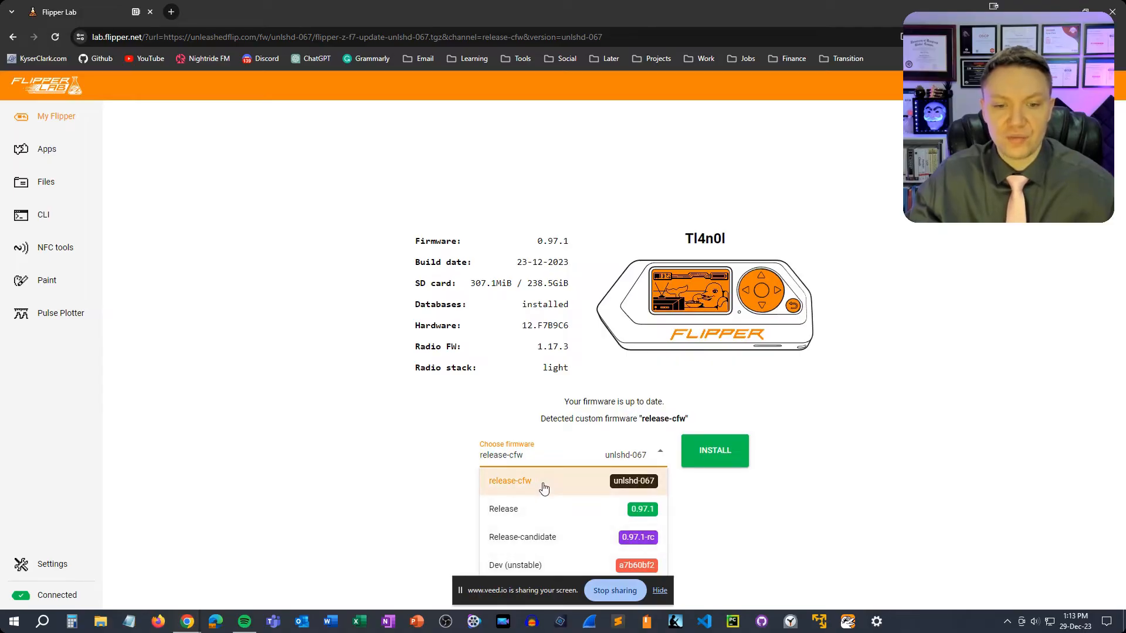
pyautogui.moveTo(569, 493)
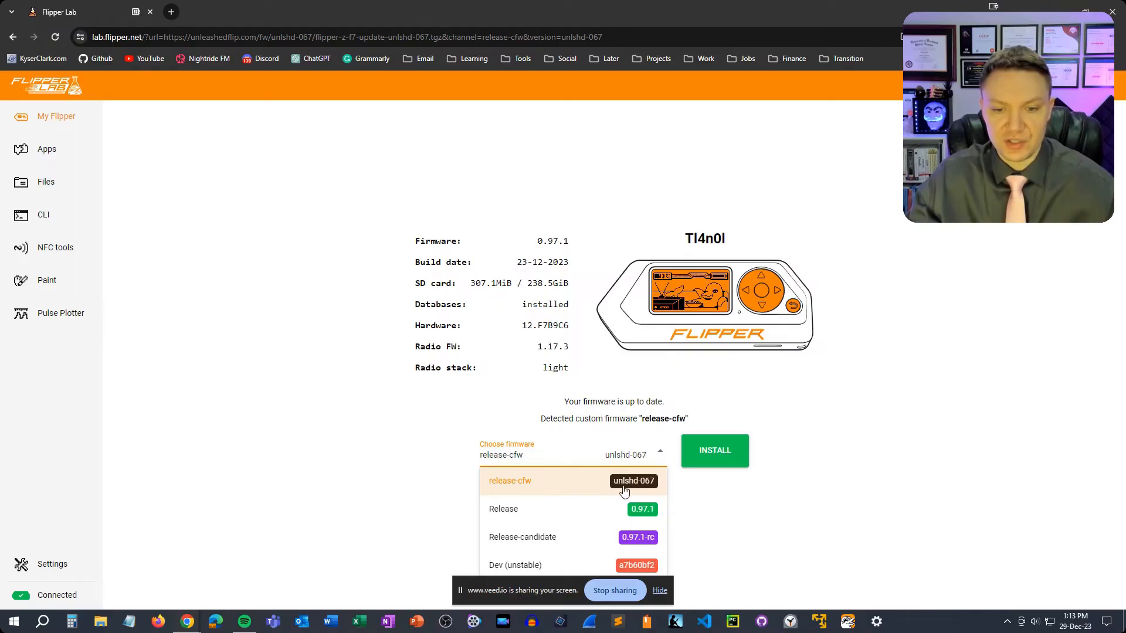
pyautogui.moveTo(573, 485)
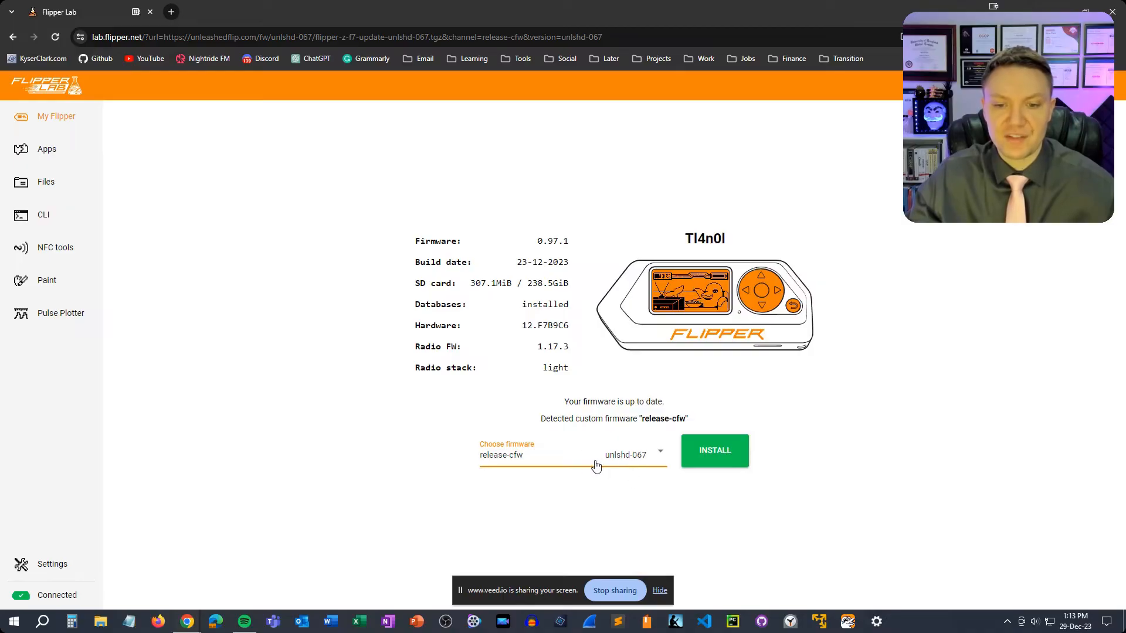
pyautogui.click(714, 450)
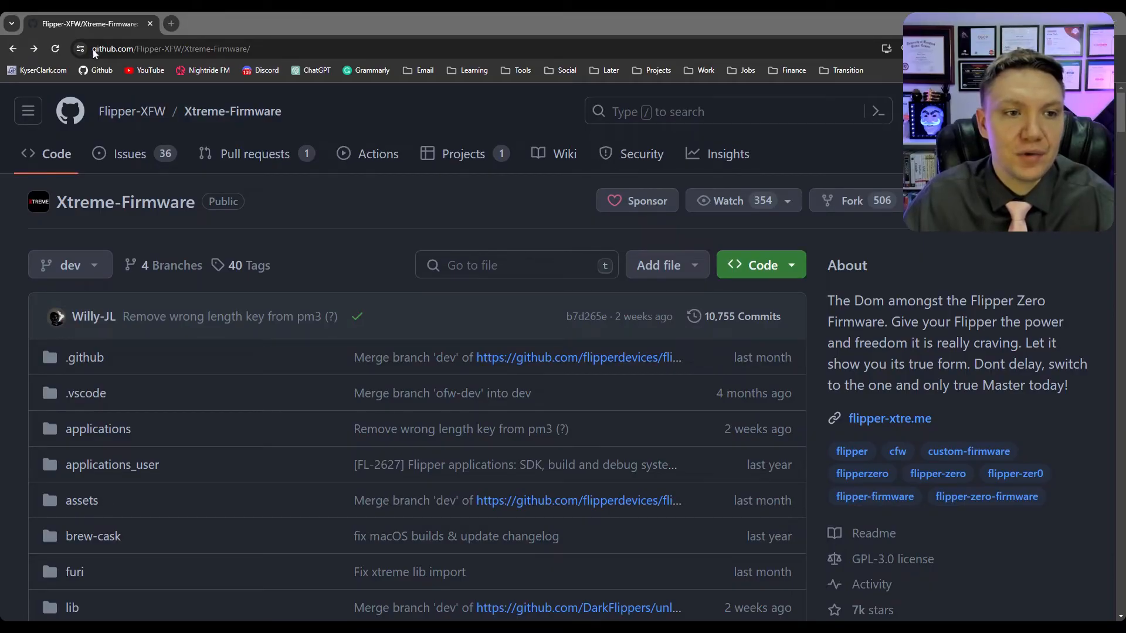
# Open the XFW-0052_09122023 release and its Web Updater (chrome) link.
pyautogui.click(171, 48)
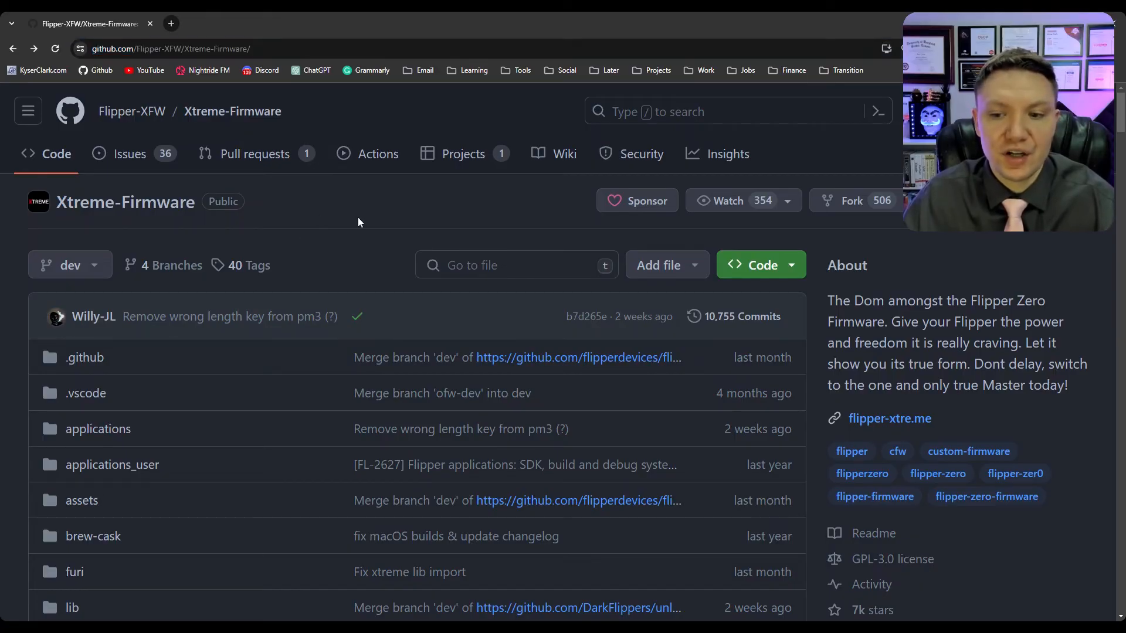
pyautogui.scroll(-3)
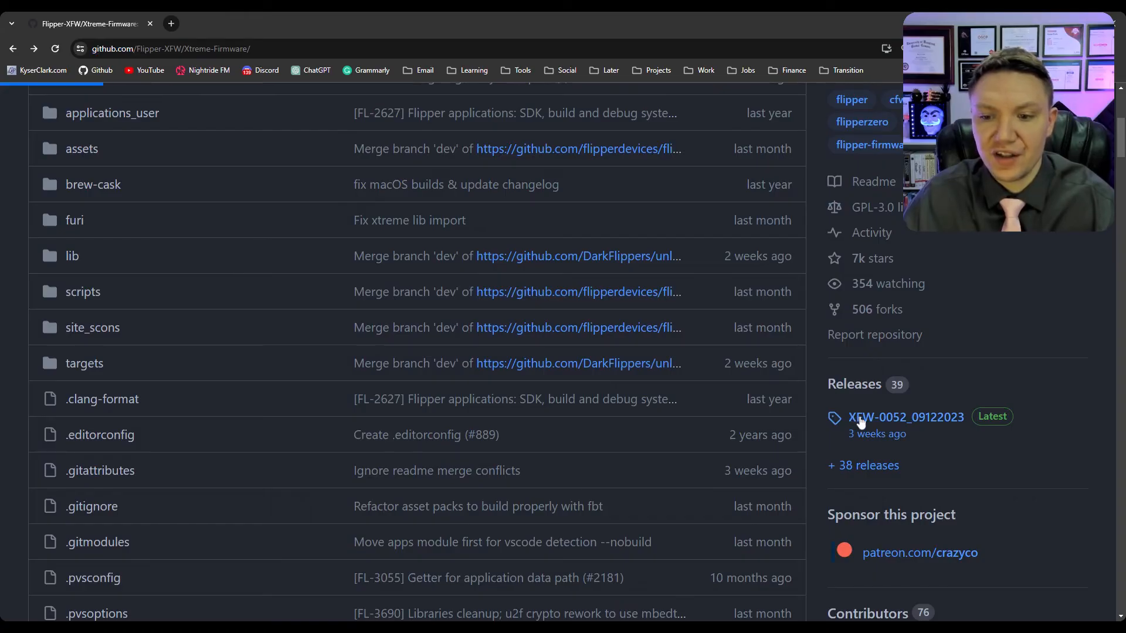
pyautogui.click(905, 417)
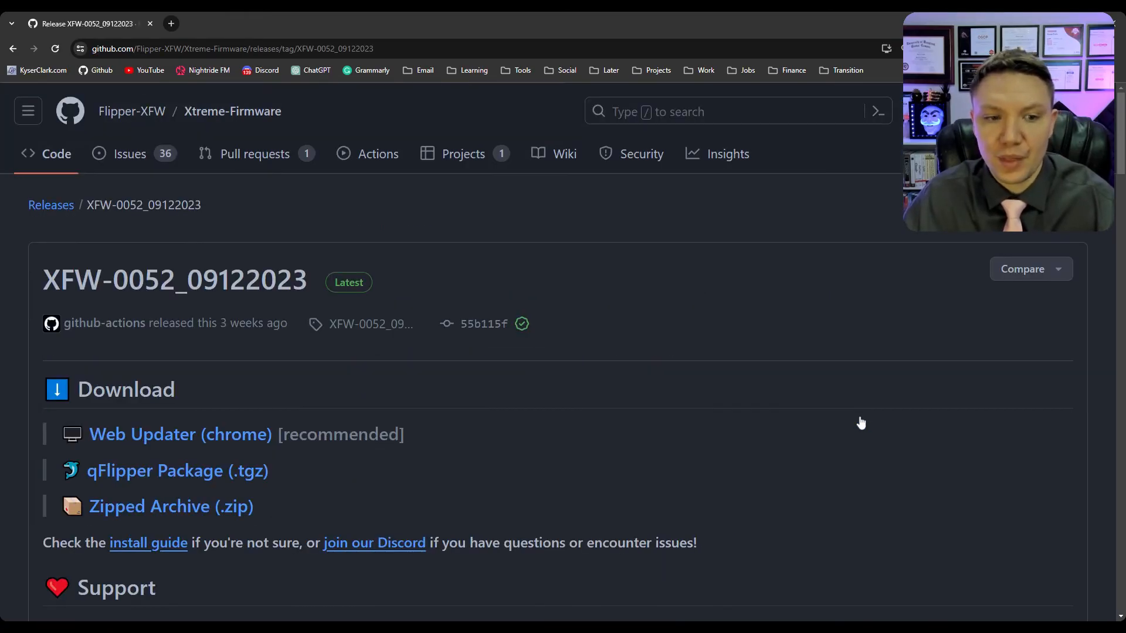
pyautogui.moveTo(142, 434)
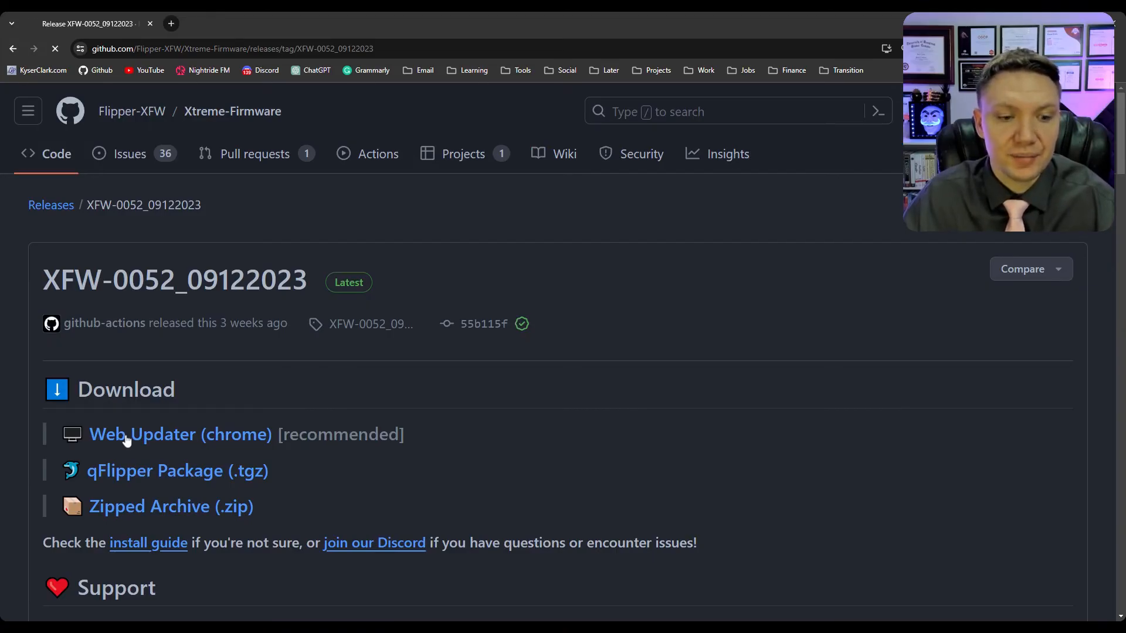
pyautogui.click(180, 435)
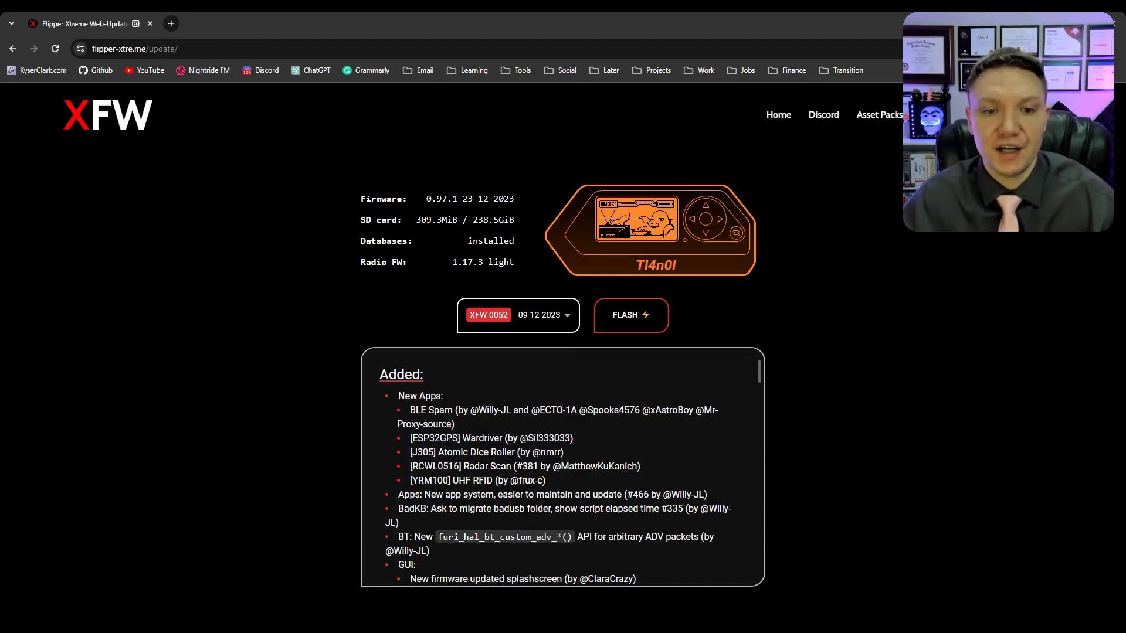
pyautogui.moveTo(425, 203)
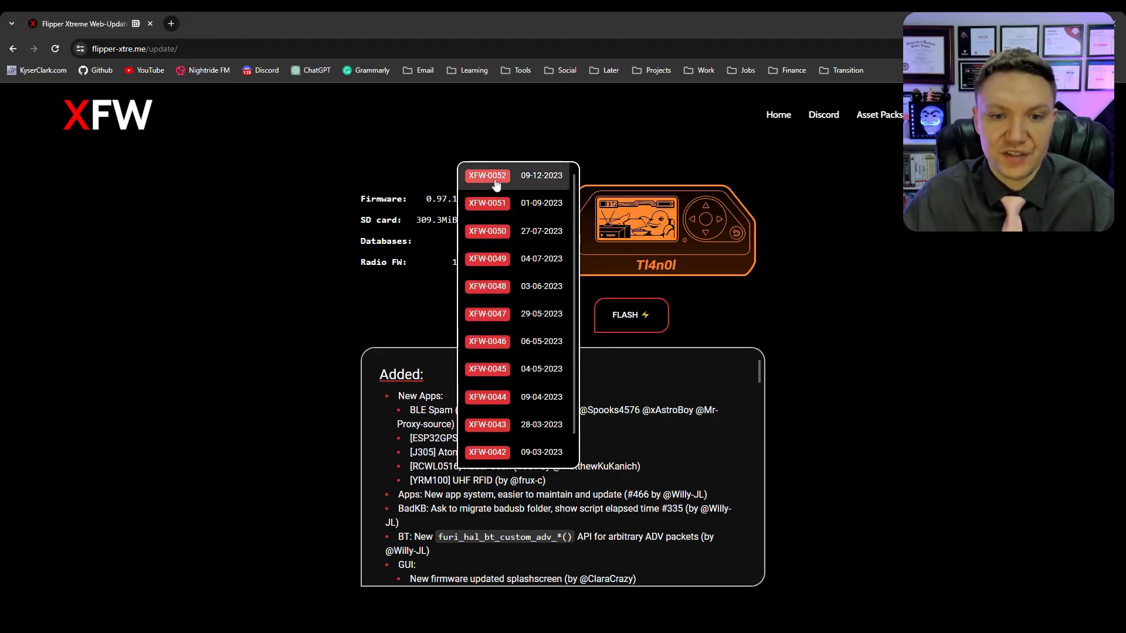
# Keep XFW-0052 selected and start flashing it onto the Flipper.
pyautogui.click(486, 175)
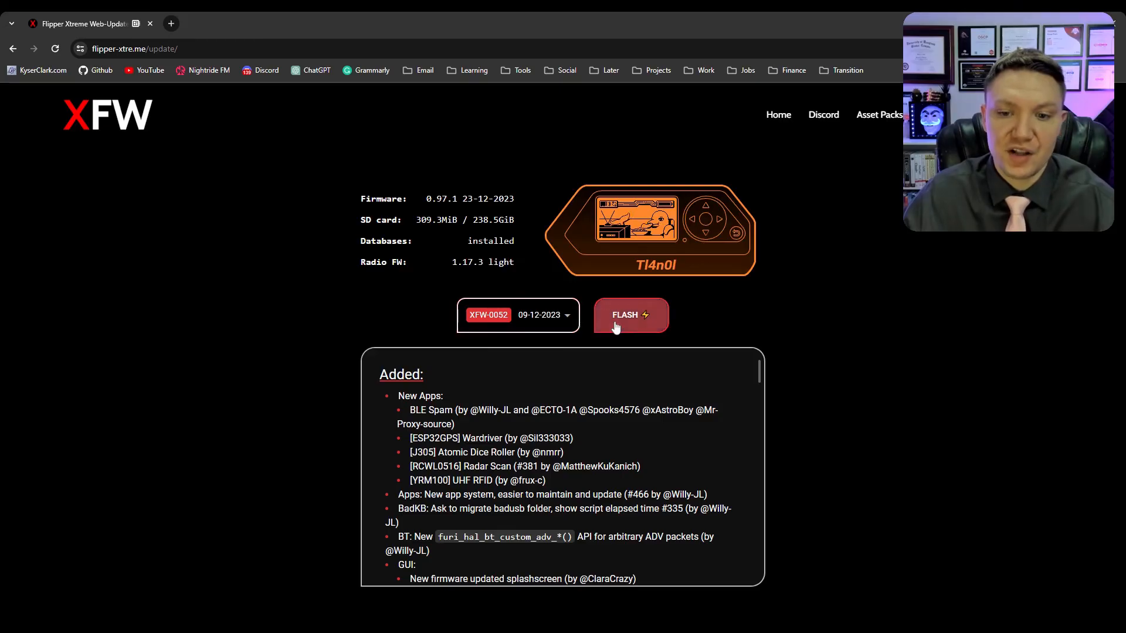
pyautogui.click(630, 316)
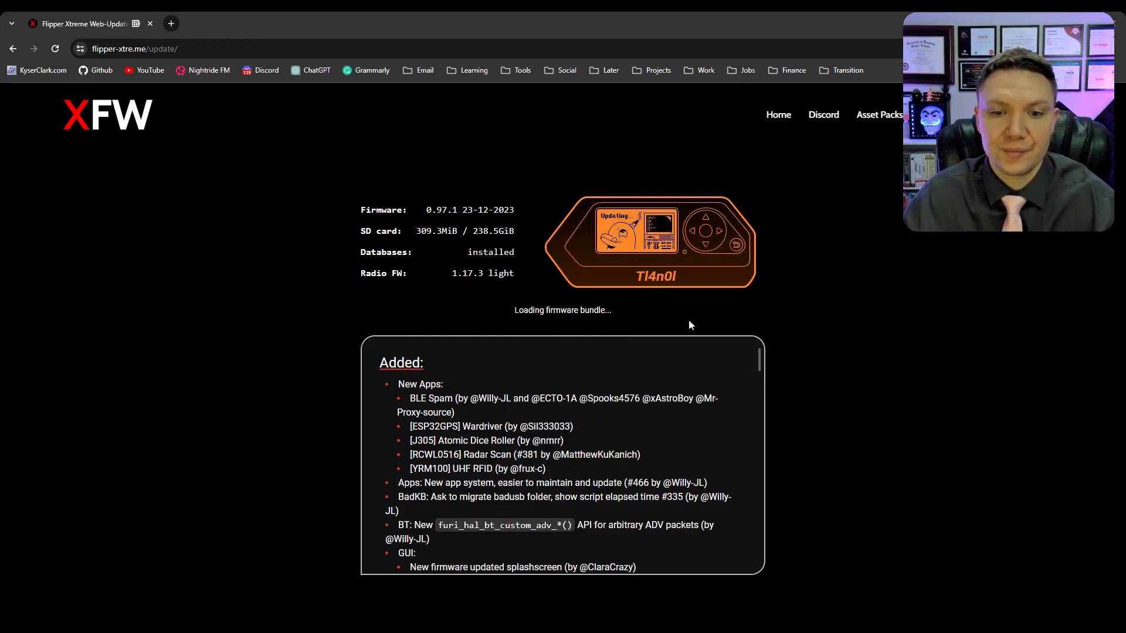
pyautogui.moveTo(866, 306)
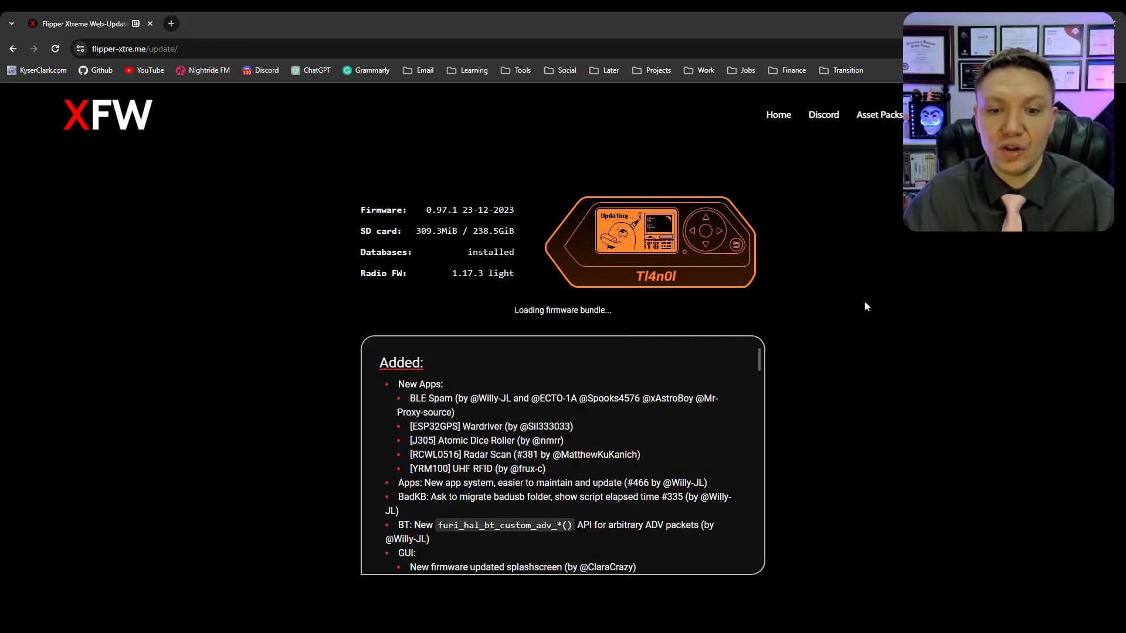